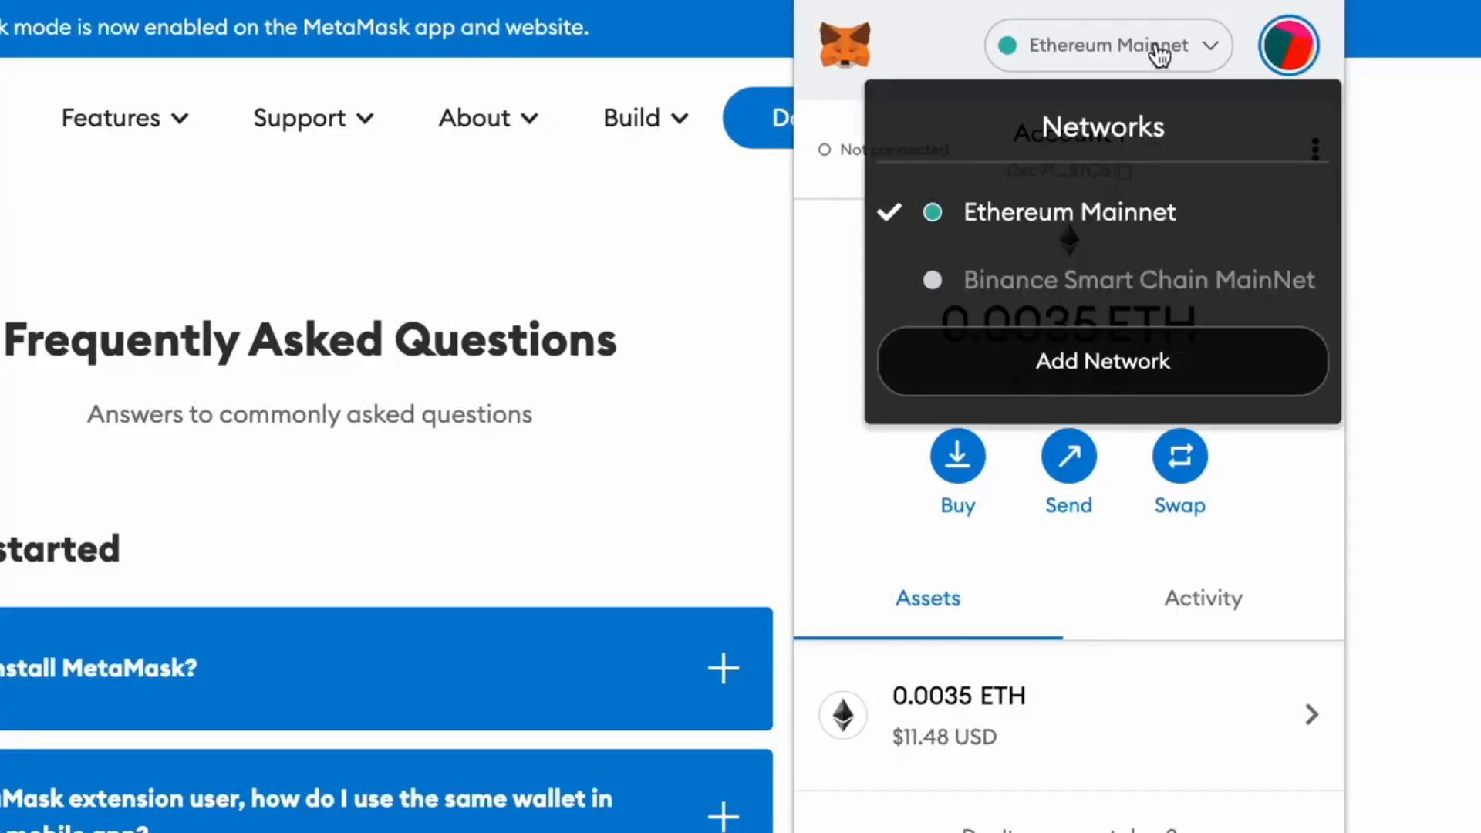
Step: Select Binance Smart Chain MainNet from the Networks dropdown to replace Ethereum Mainnet
{"action": "left_click", "coordinate": [1138, 279]}
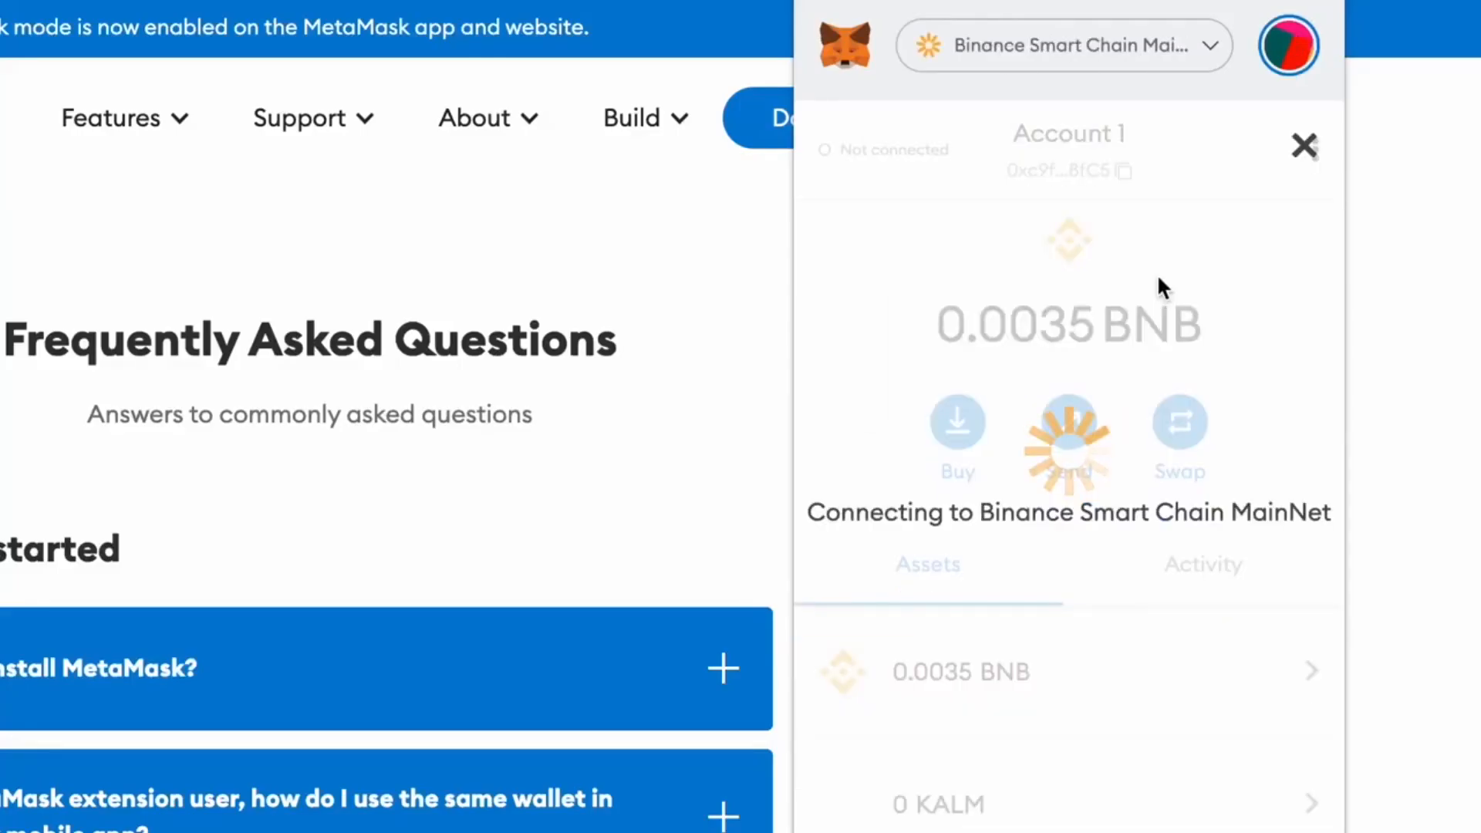